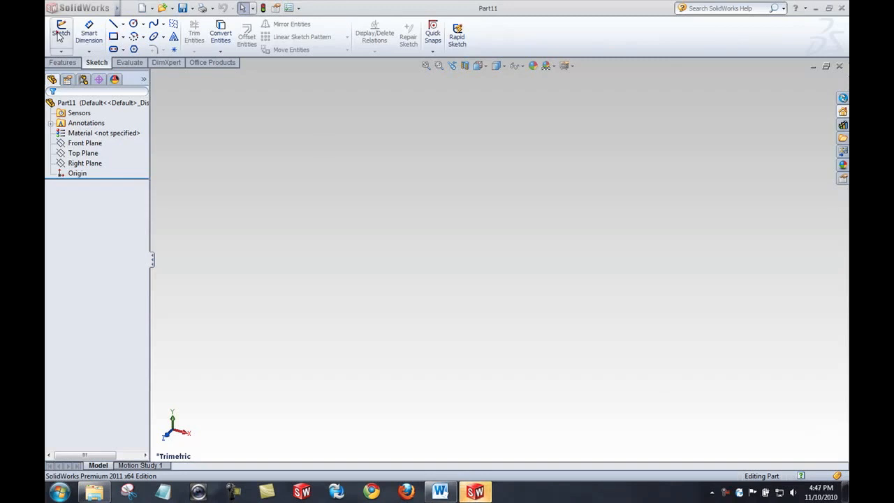
- Start a sketch on the Front Plane and draw an open chain of four connected lines
click(61, 31)
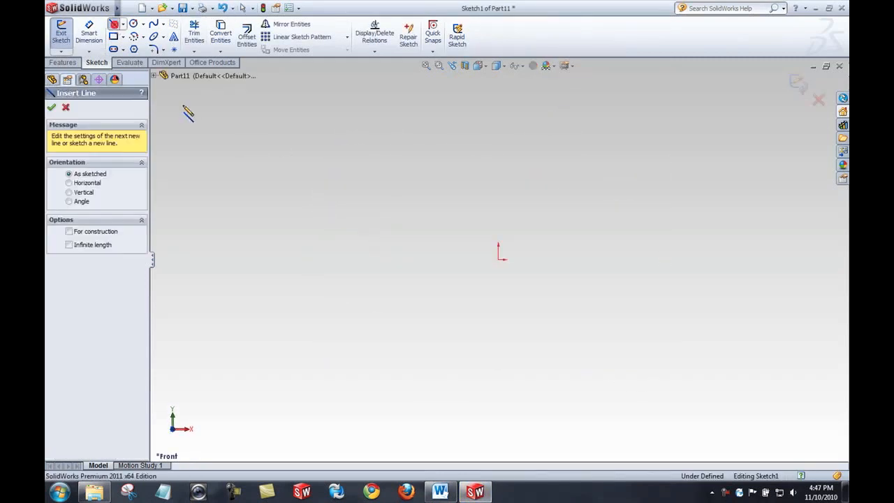
drag(385, 212, 489, 404)
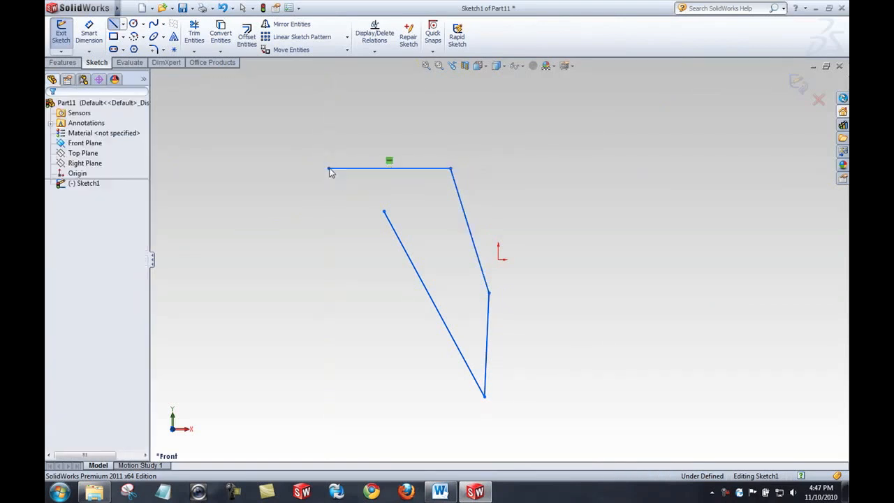
- Draw a vertical centreline through the origin beside the line chain
click(123, 22)
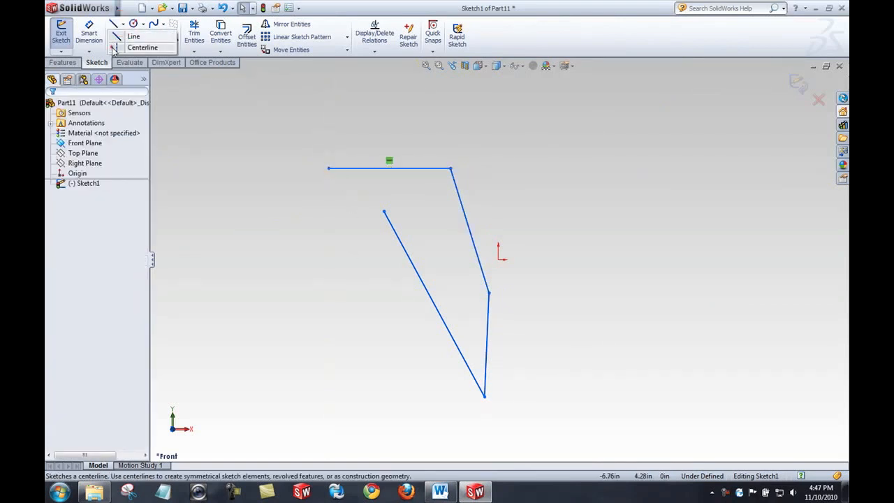
click(143, 48)
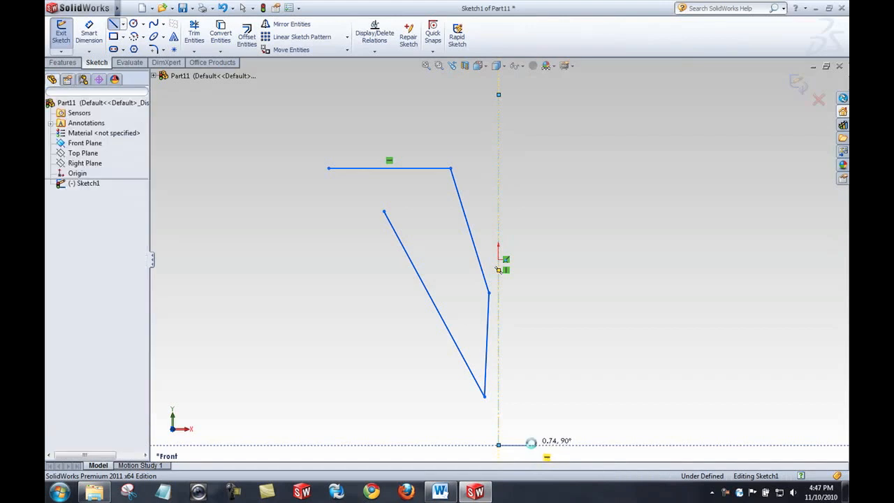
click(129, 9)
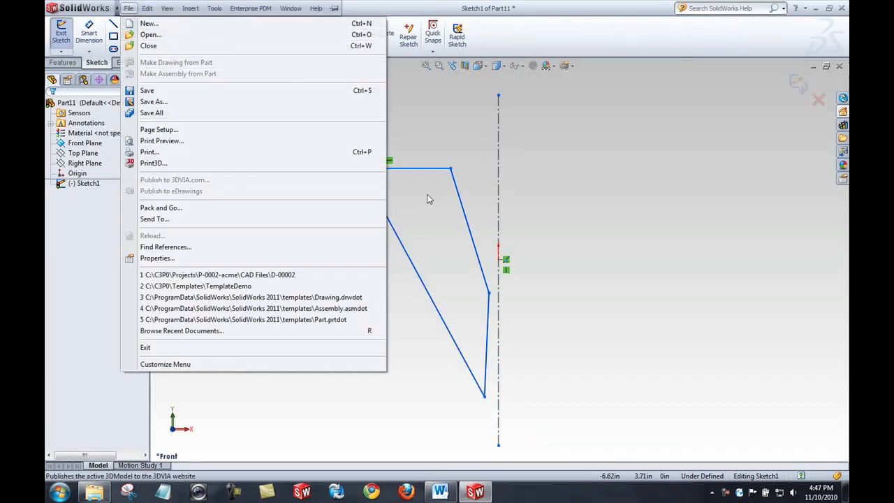
click(128, 8)
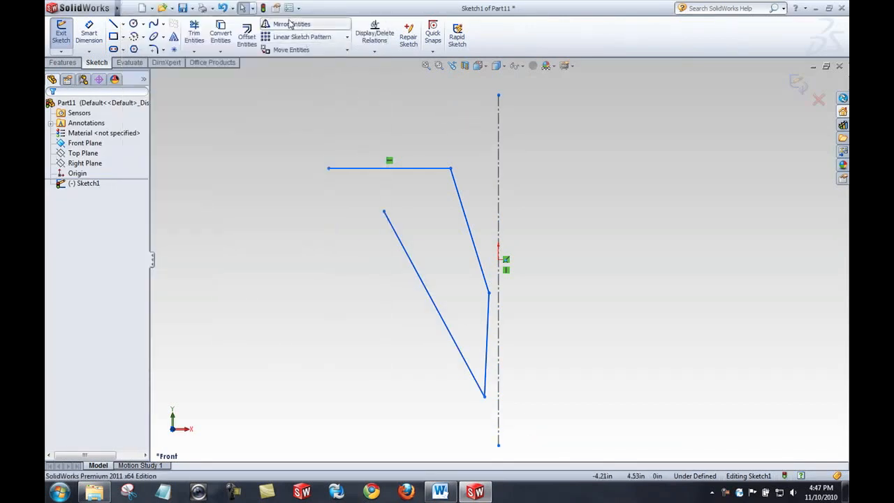
mouse_move(292, 24)
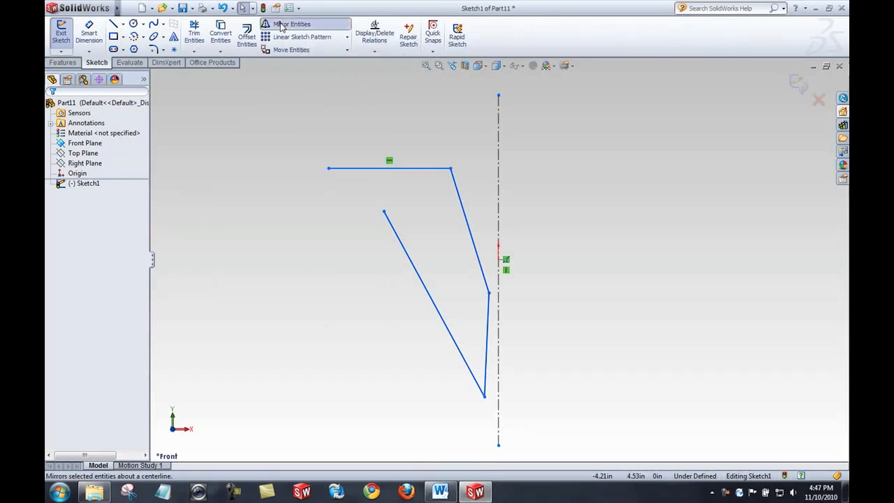
- Select all four chain lines as the entities to mirror
click(292, 24)
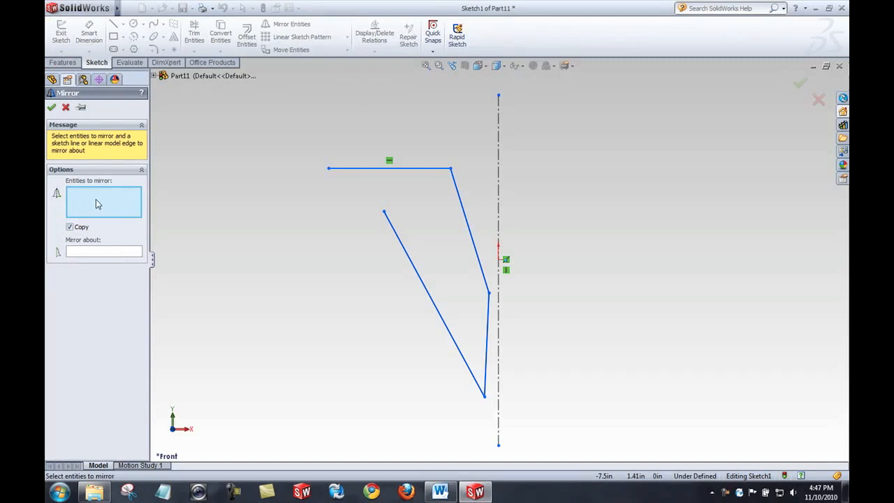
click(104, 252)
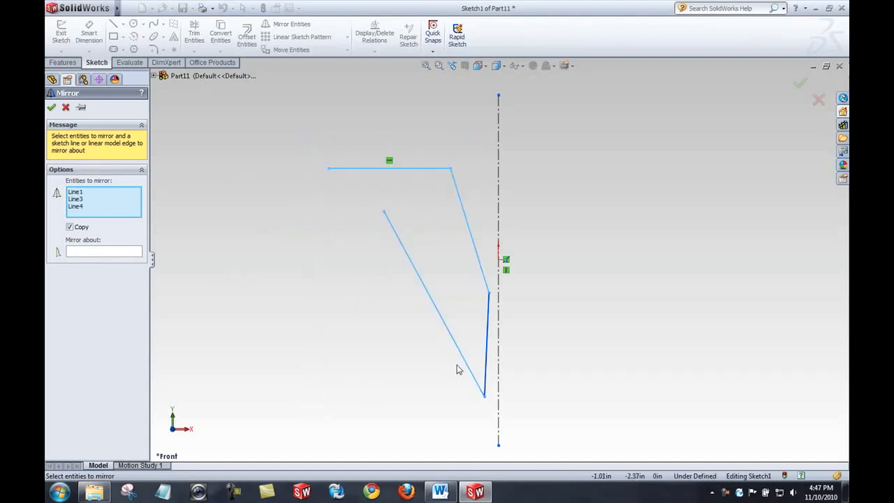
click(487, 342)
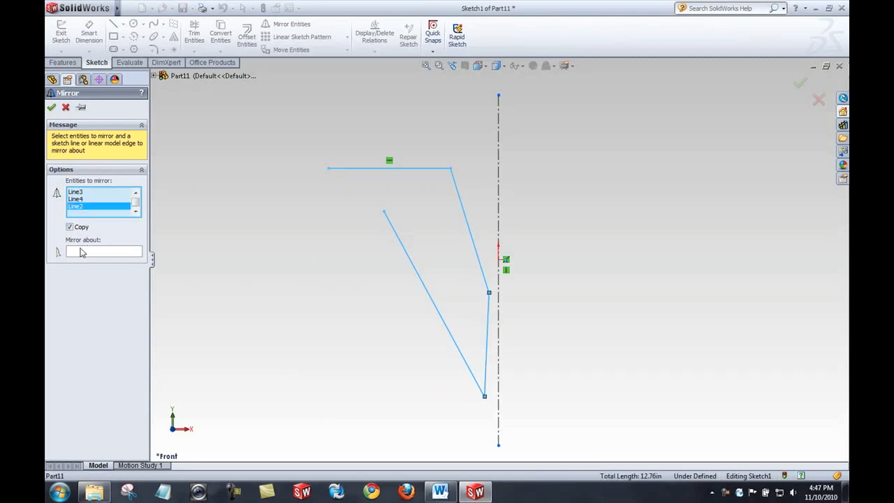
click(103, 251)
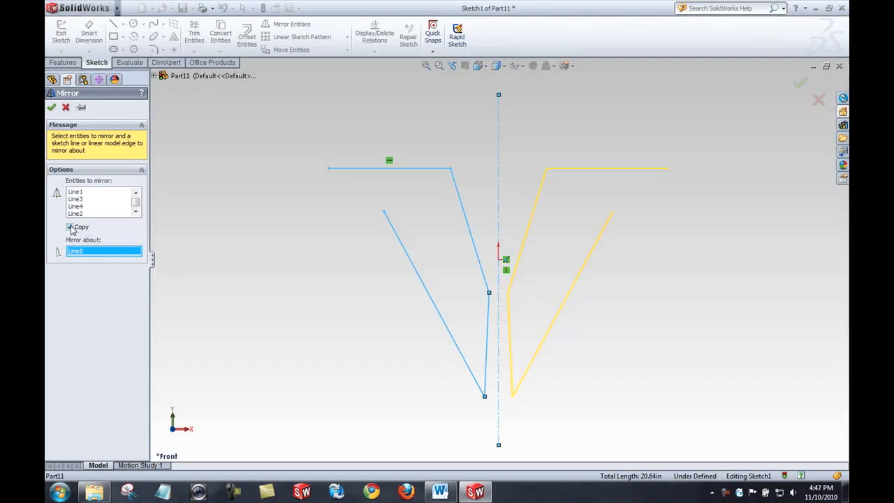
- Mirror them about the centreline with Copy kept on and confirm
click(70, 227)
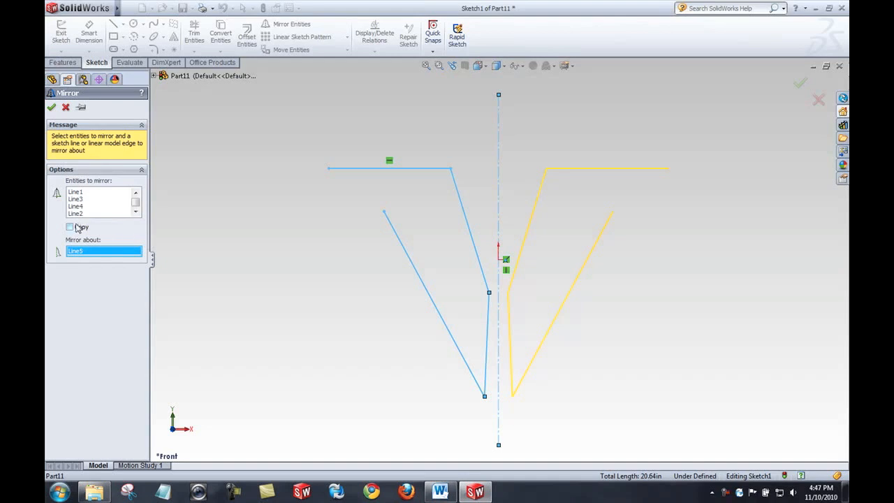
click(51, 106)
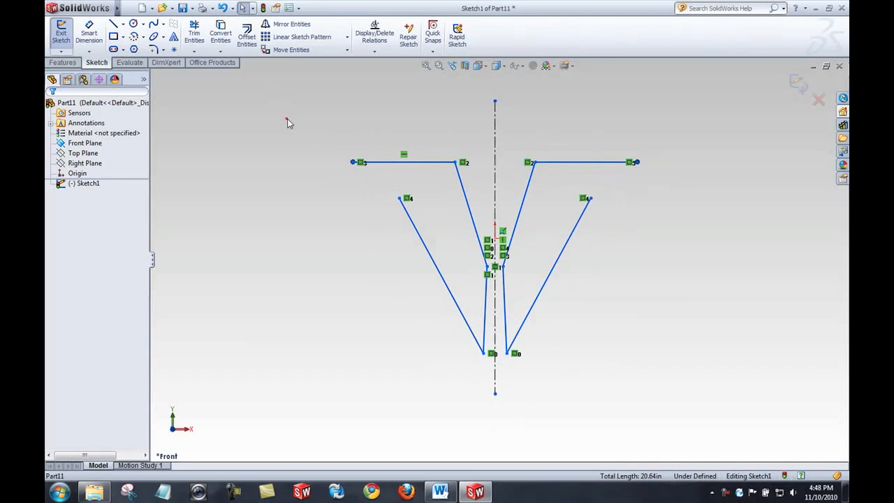
- Delete both line chains and enable Dynamic Mirror about the centreline
click(291, 24)
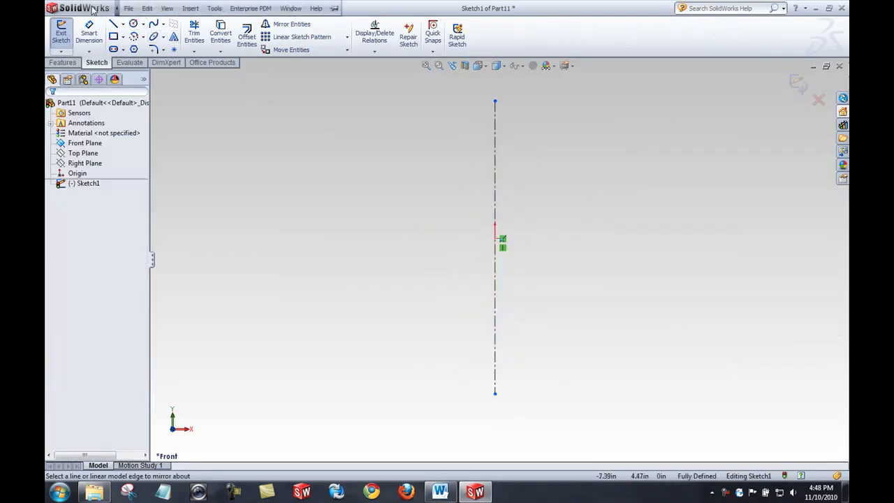
click(214, 9)
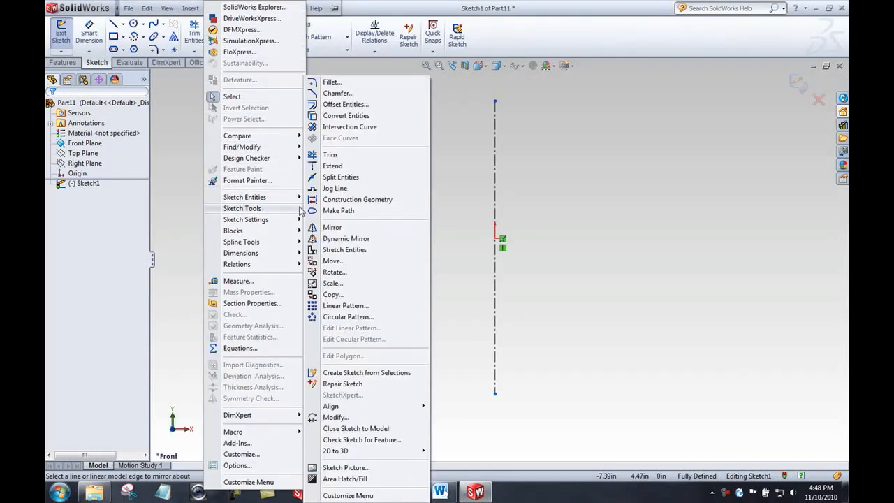
click(333, 226)
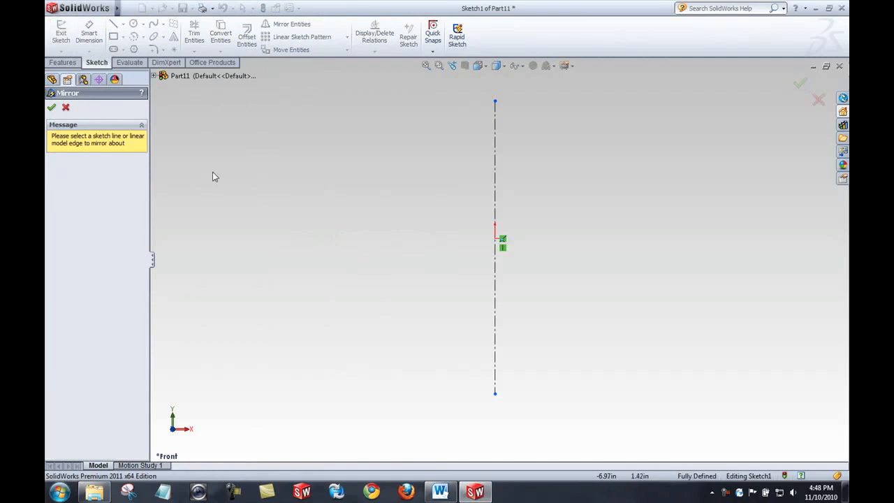
mouse_move(120, 143)
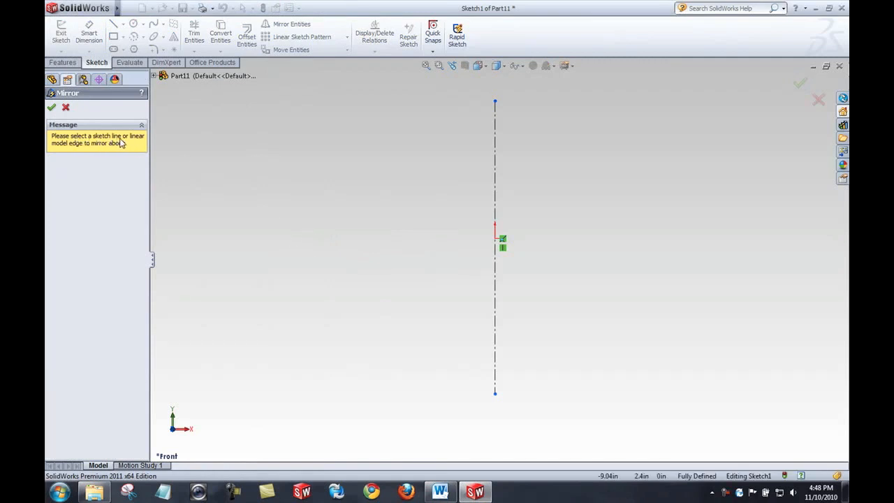
mouse_move(534, 162)
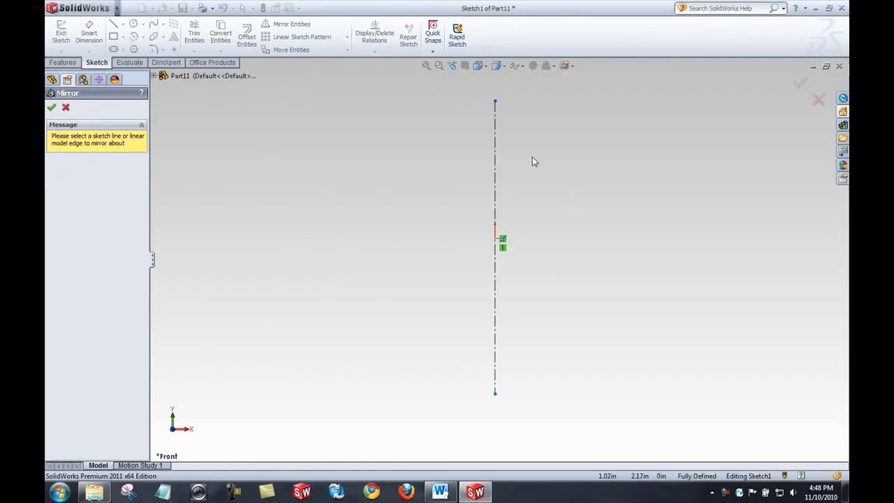
click(66, 106)
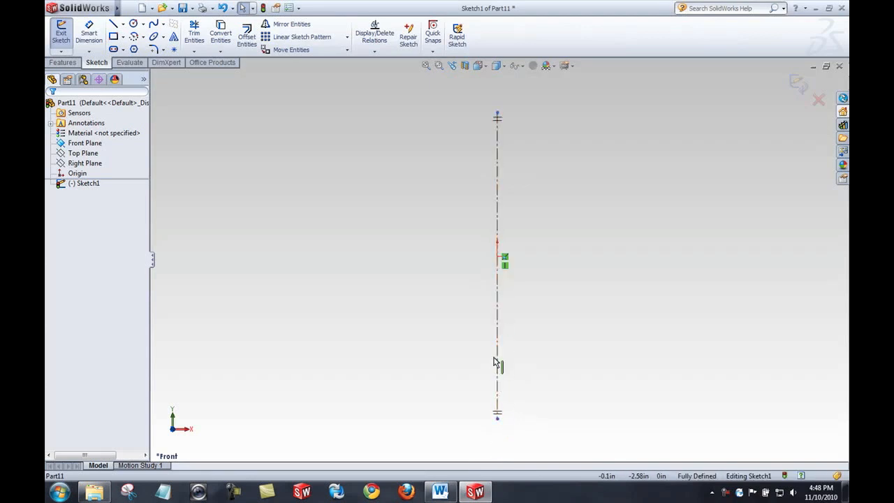
- Delete the centreline, leaving only the origin in the sketch
click(113, 24)
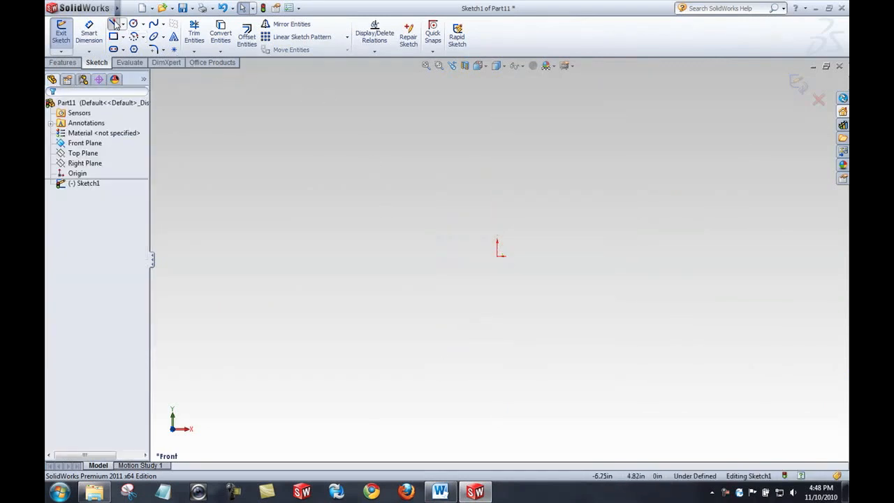
- Sketch a U-shaped chain of a line, tangent arc and second line, ready to offset
drag(307, 210, 467, 379)
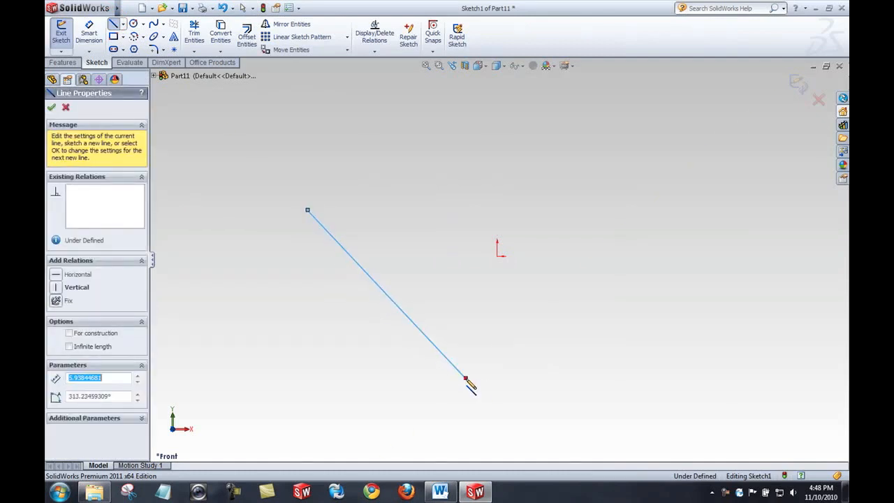
drag(464, 377, 531, 403)
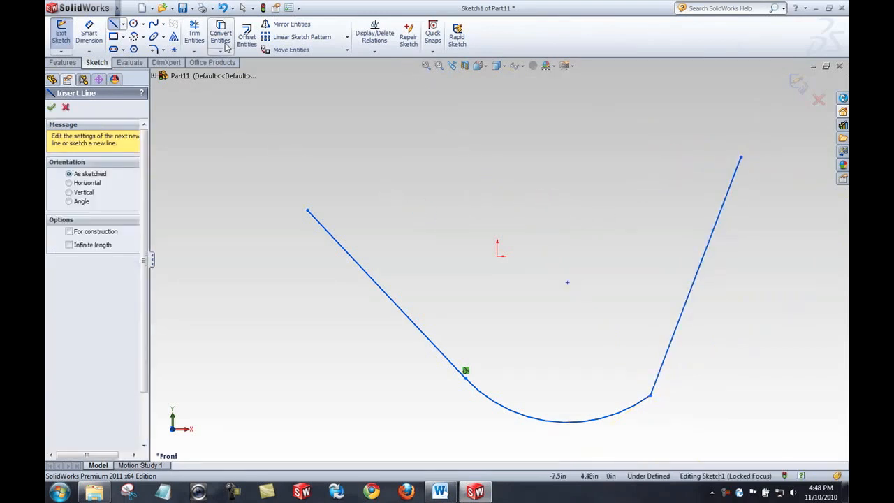
click(246, 36)
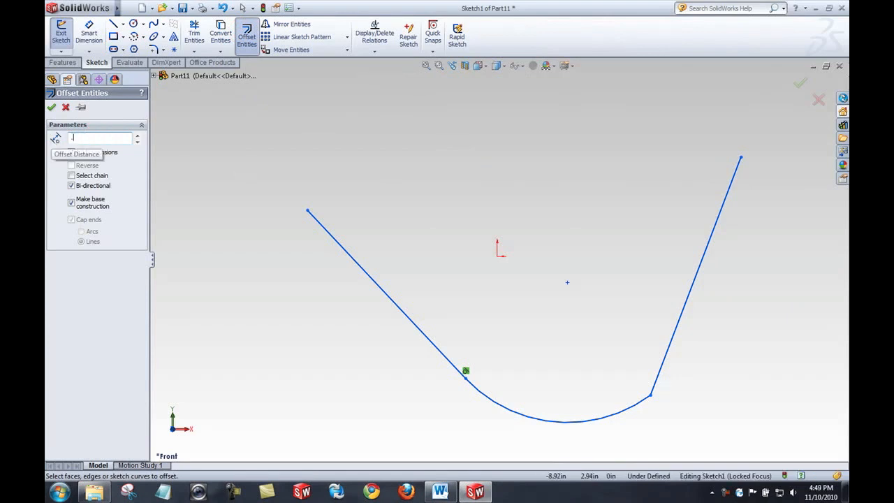
- Offset the whole chain 0.25 in, reversed and bi-directional
text(0.25in)
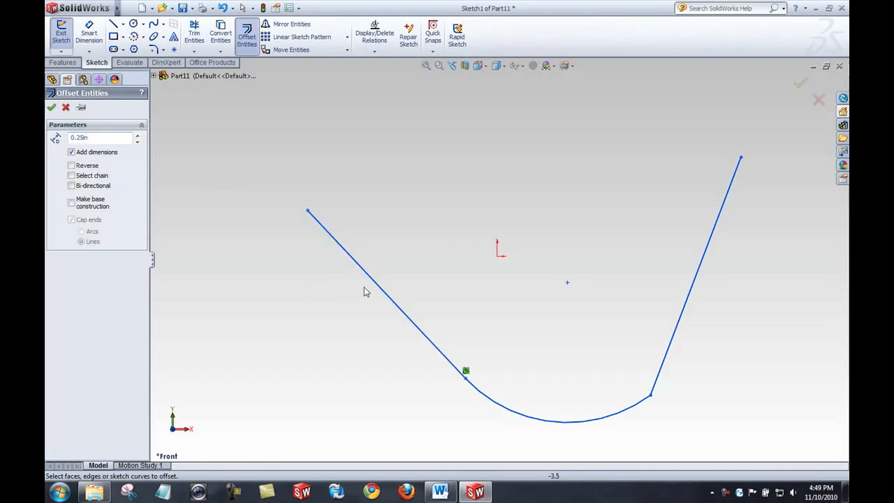
click(366, 292)
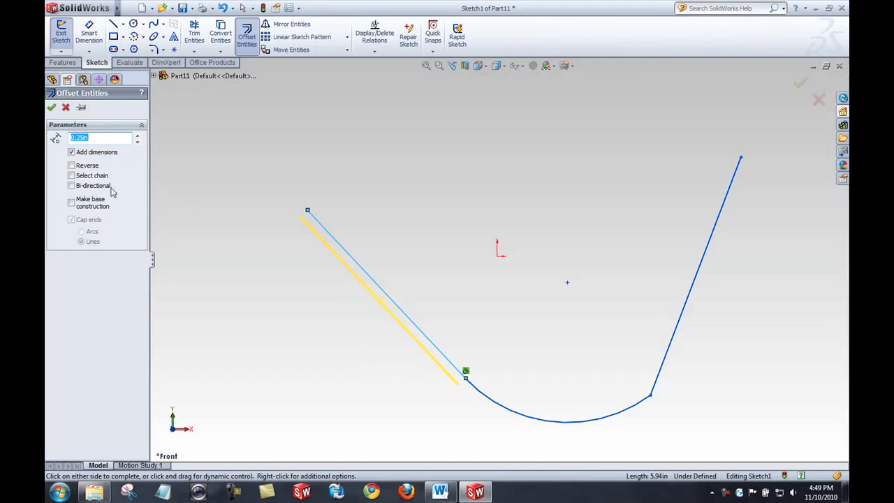
click(70, 165)
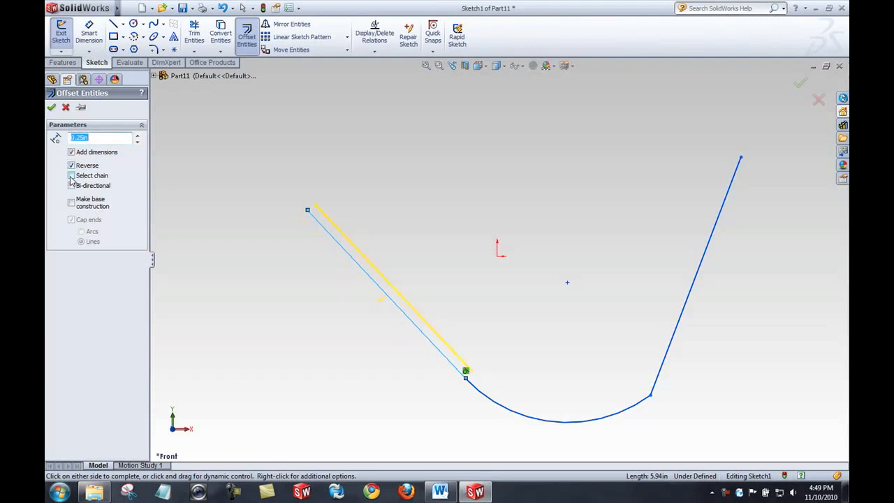
click(70, 176)
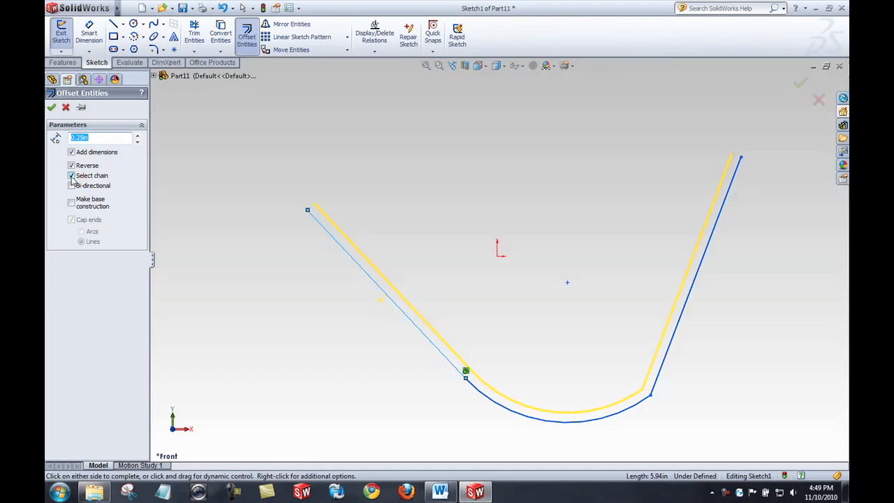
click(69, 176)
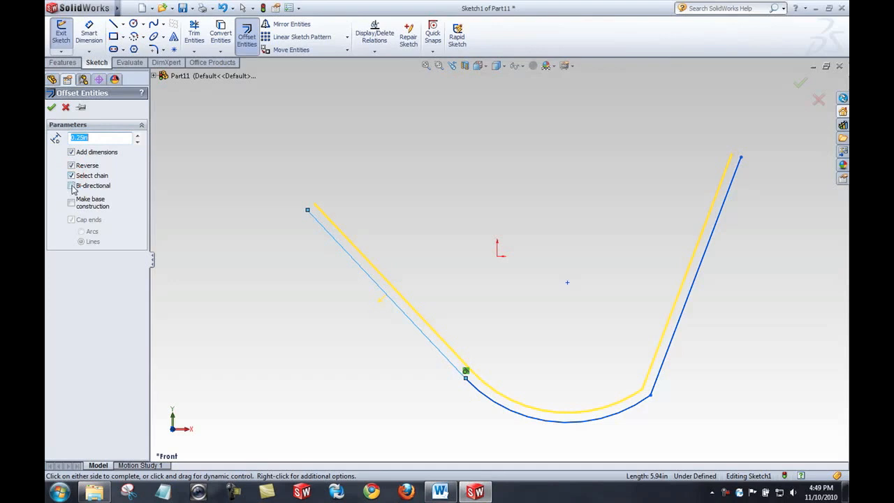
click(70, 184)
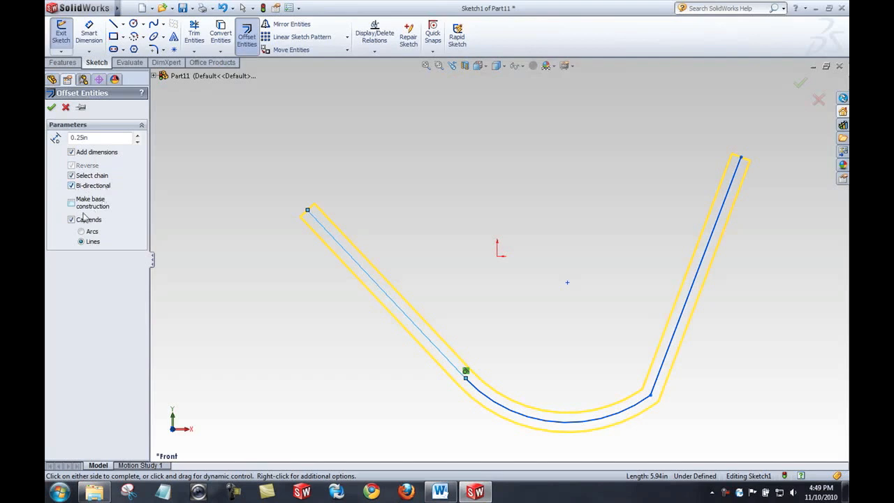
- Cap the offset ends with arcs, make the base construction geometry and confirm
click(70, 219)
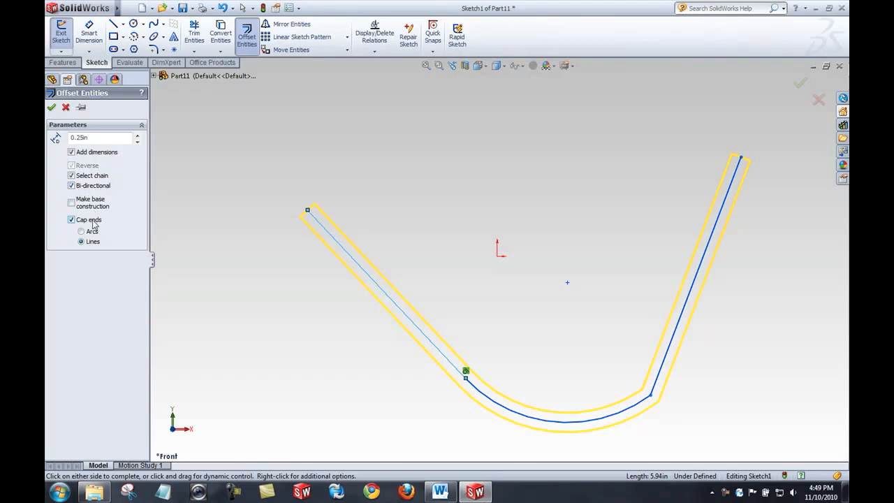
click(70, 220)
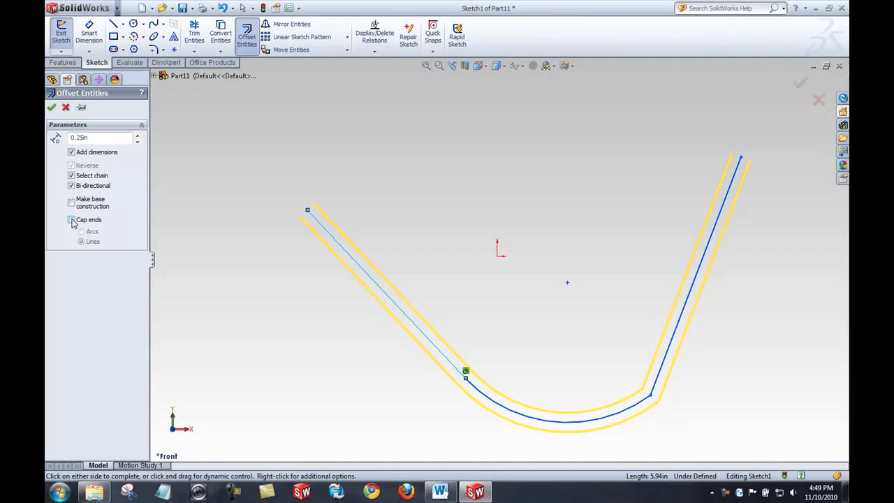
click(70, 220)
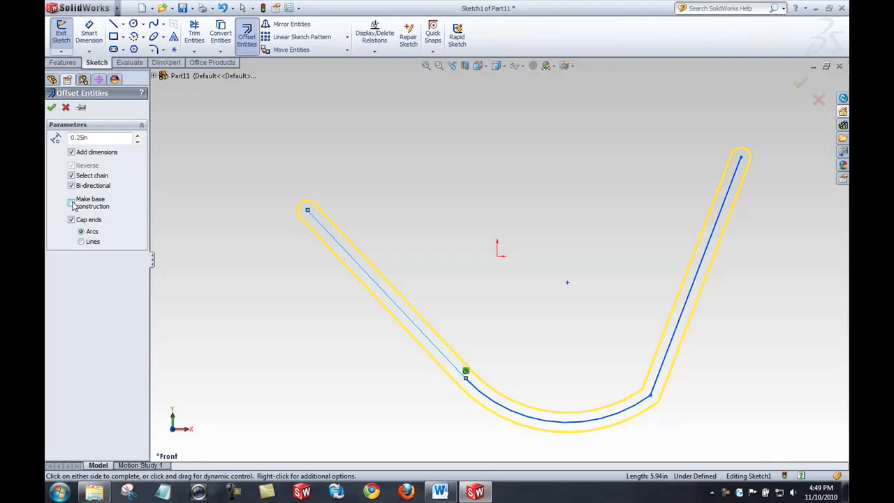
click(70, 203)
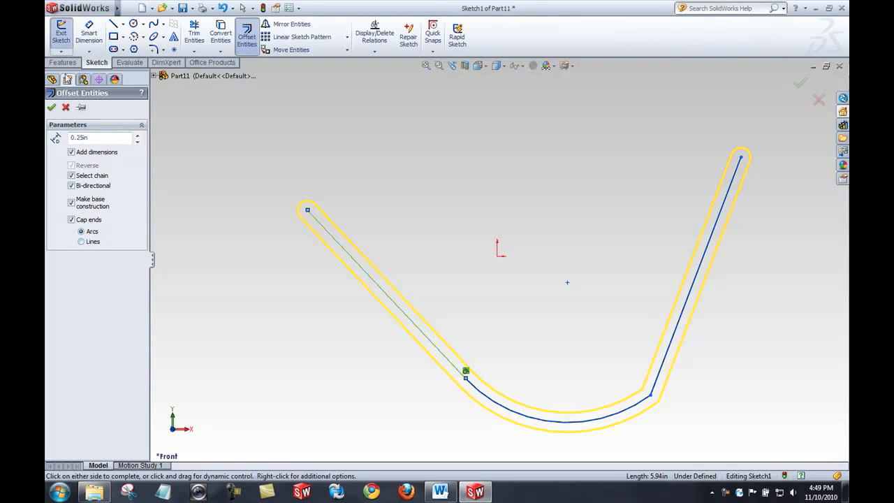
click(51, 106)
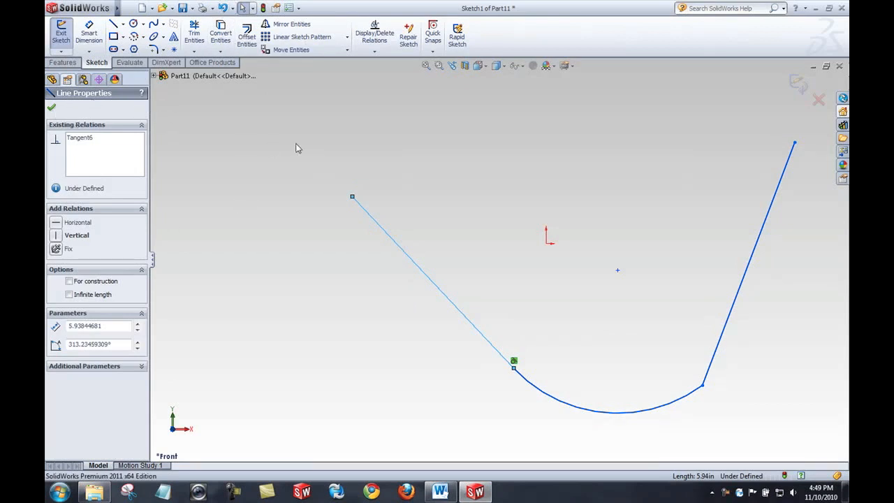
- Clear the Offset Entities options and switch to the grid of crossing lines
click(246, 35)
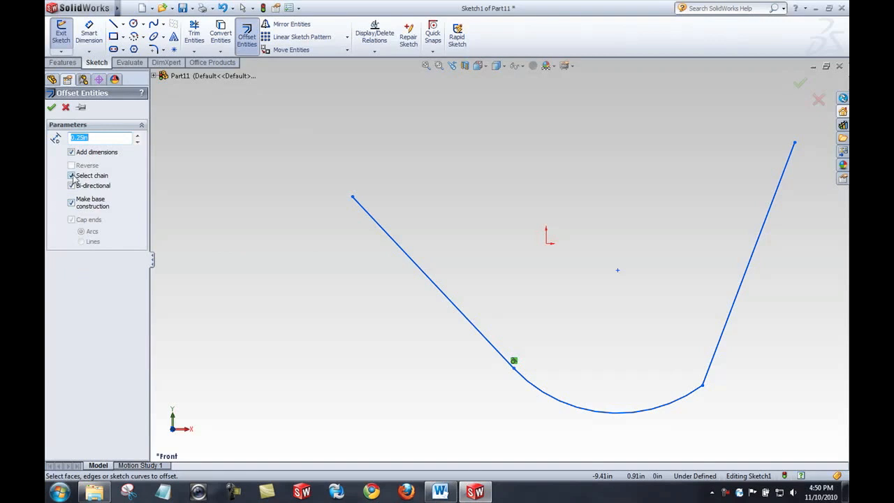
click(70, 176)
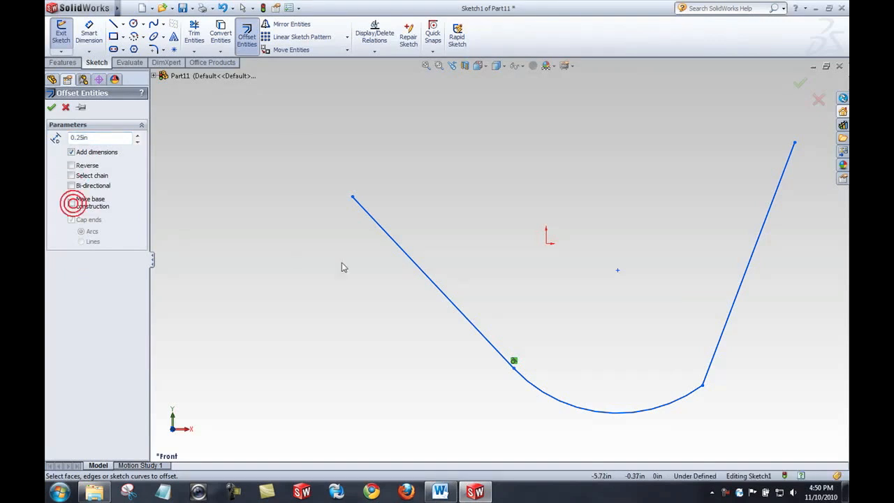
click(419, 279)
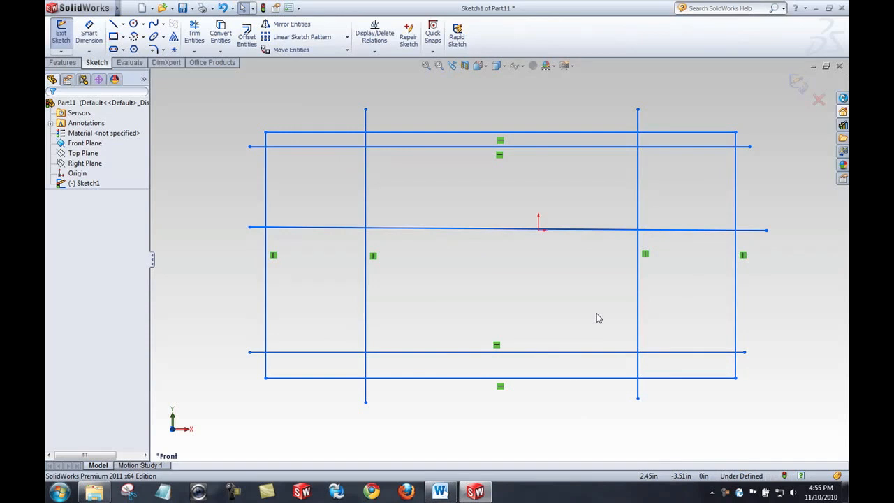
mouse_move(297, 78)
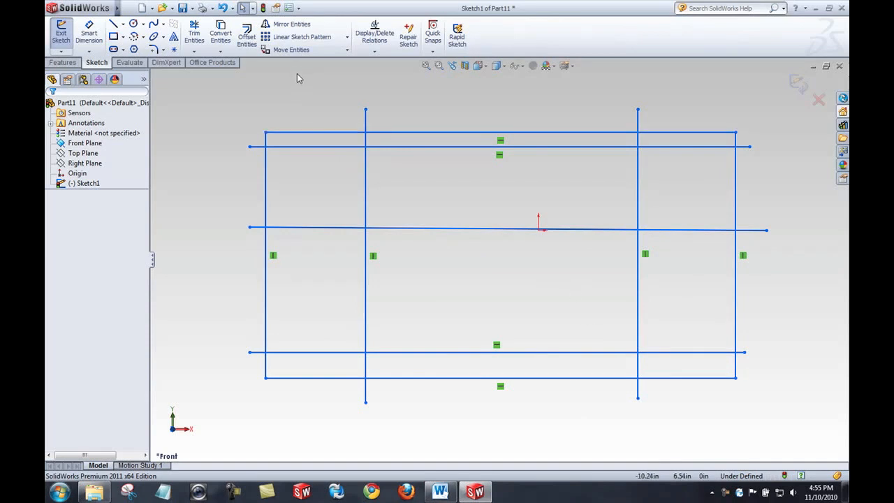
mouse_move(194, 35)
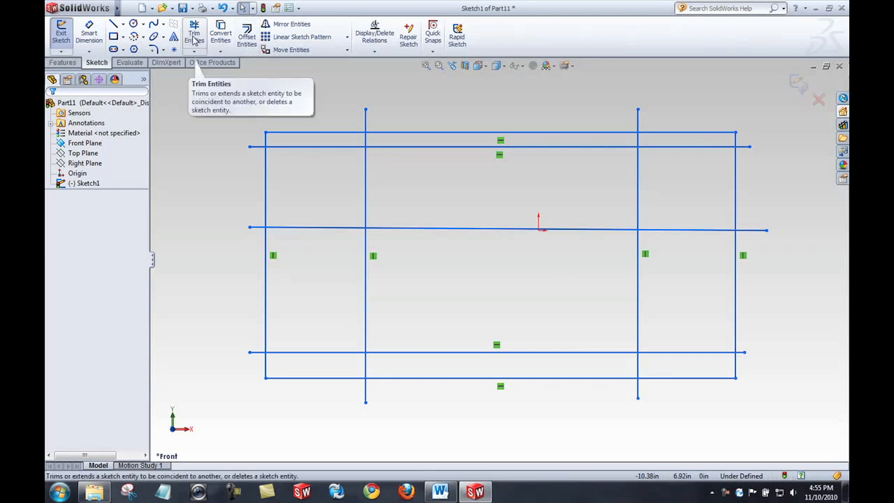
mouse_move(194, 35)
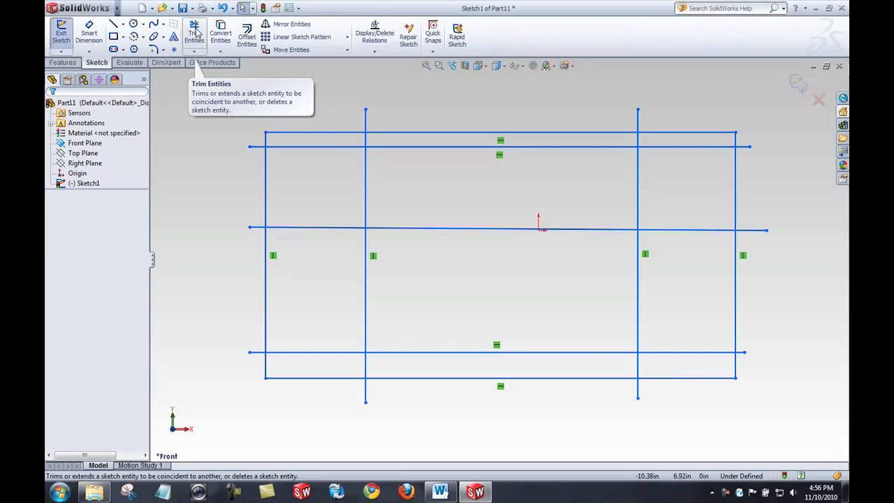
- Trim the grid with Power trim, Corner and Trim to closest, cutting lines back to intersections
click(194, 34)
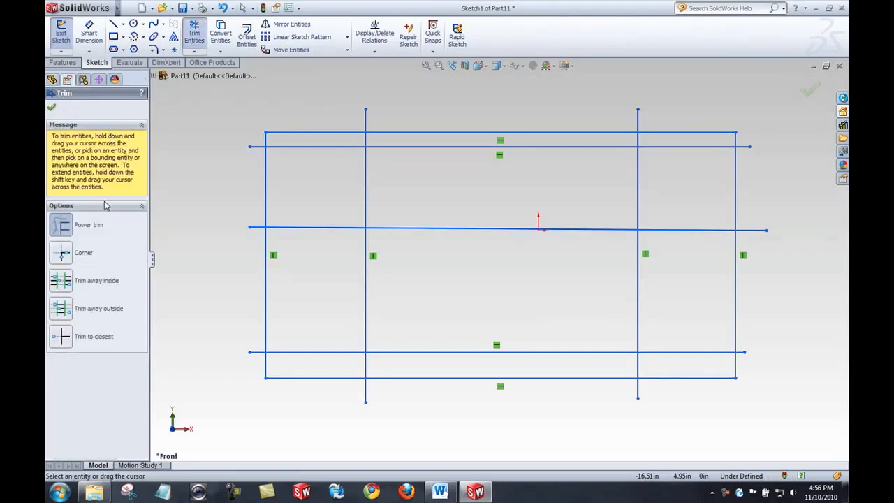
mouse_move(90, 369)
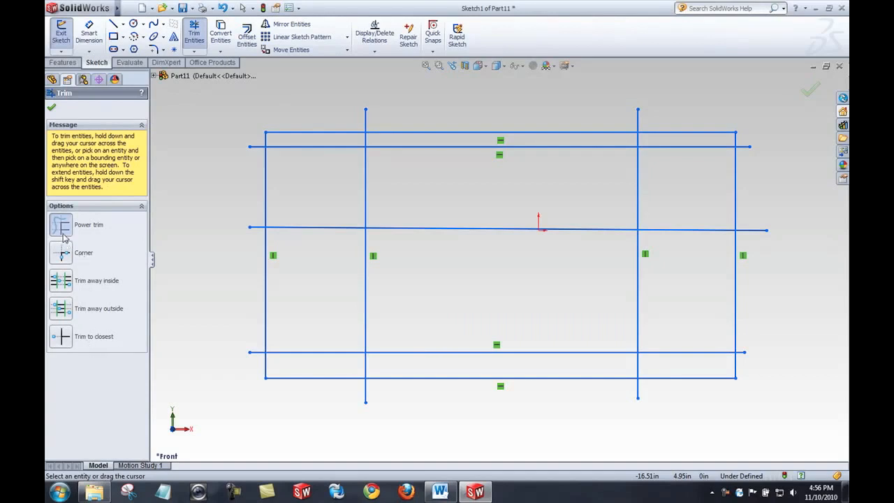
mouse_move(332, 92)
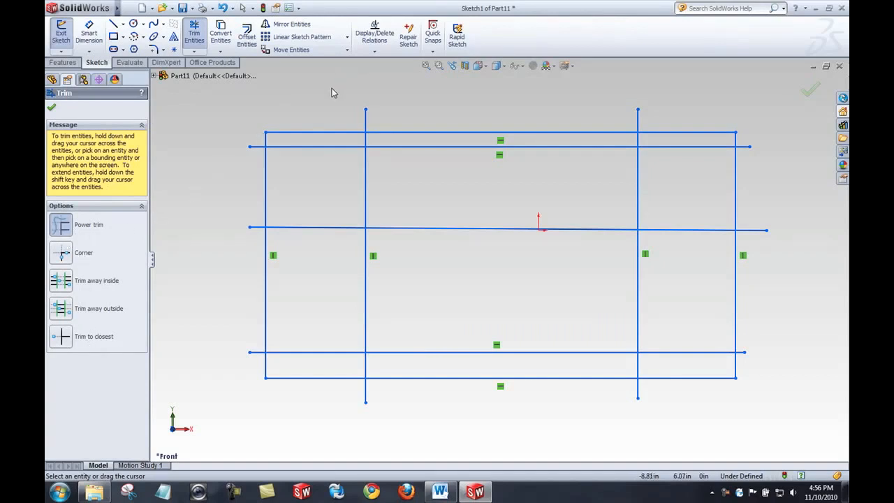
mouse_move(316, 119)
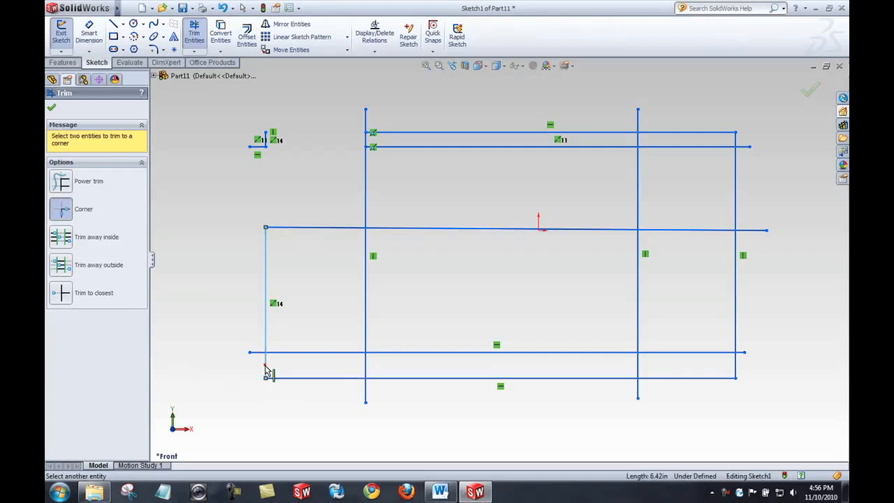
click(265, 371)
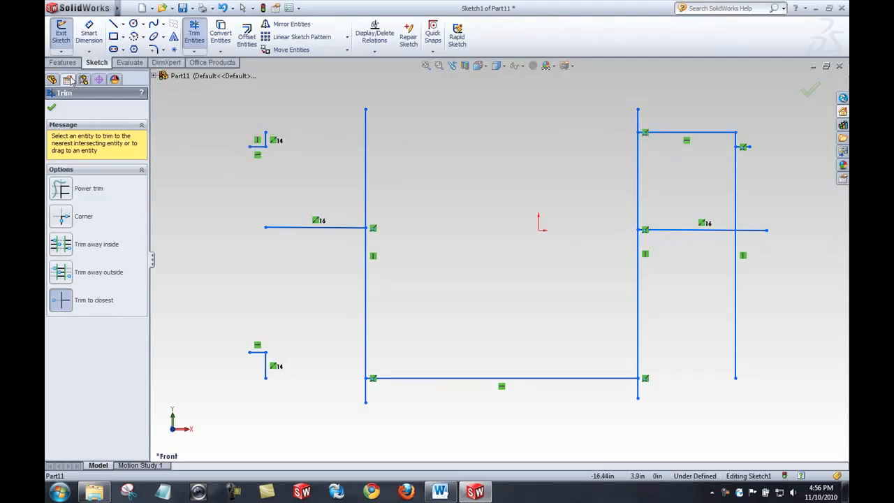
click(62, 33)
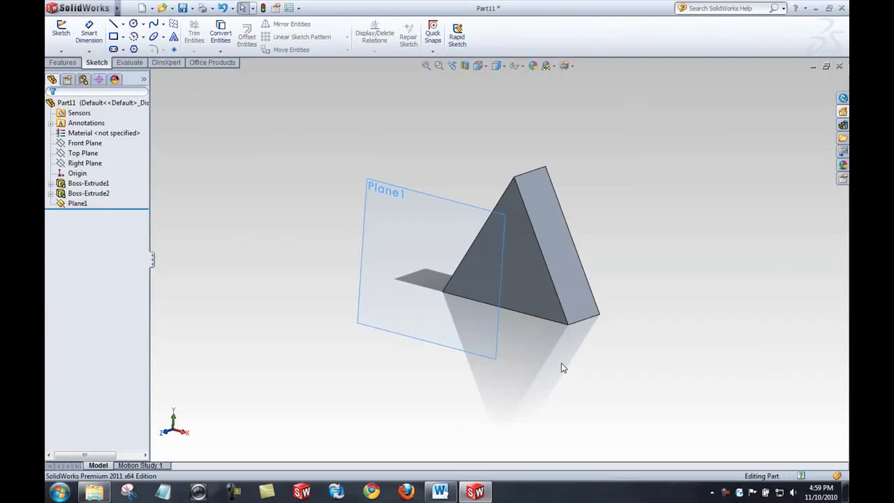
mouse_move(403, 207)
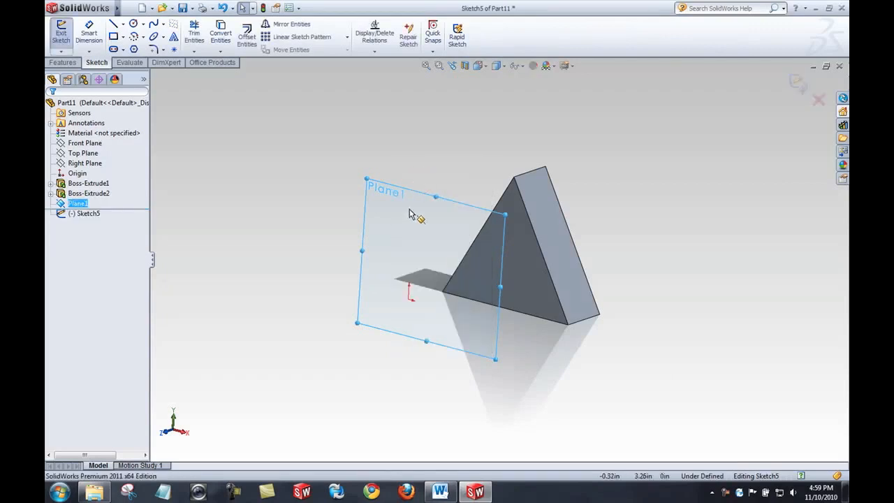
mouse_move(362, 201)
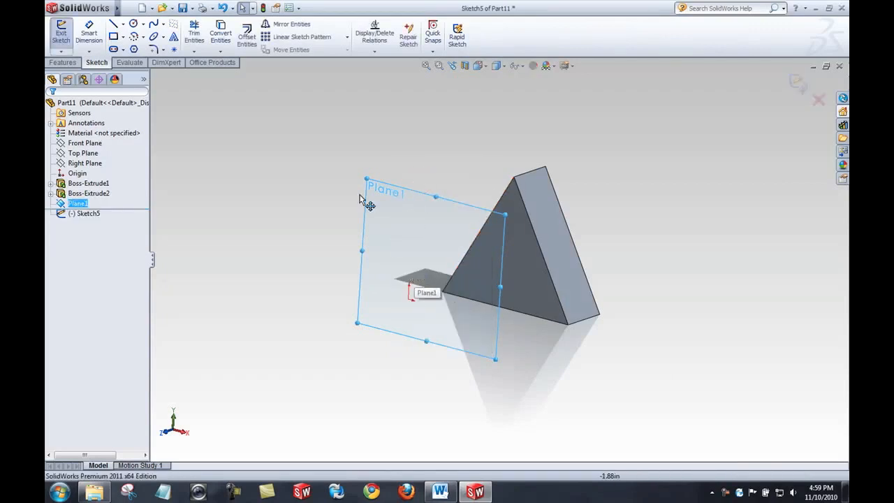
mouse_move(221, 34)
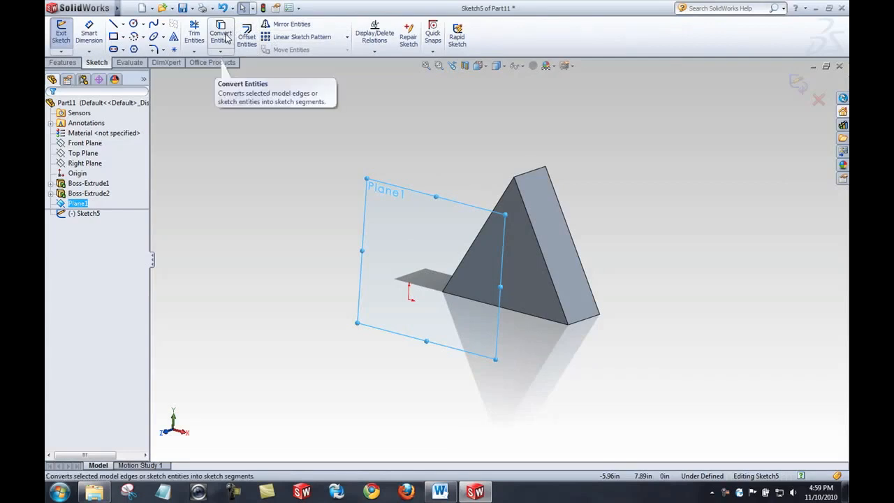
- Convert the triangle's slanted edge into a sketch line projected onto Plane1
click(220, 33)
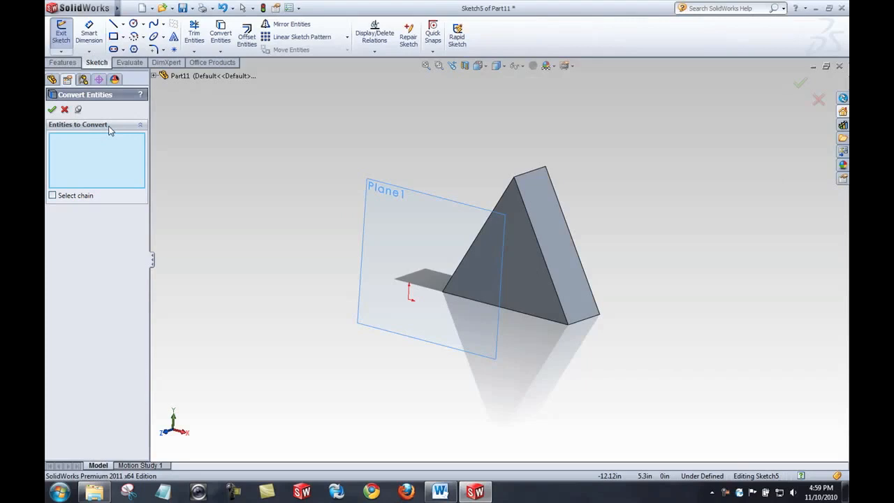
mouse_move(101, 185)
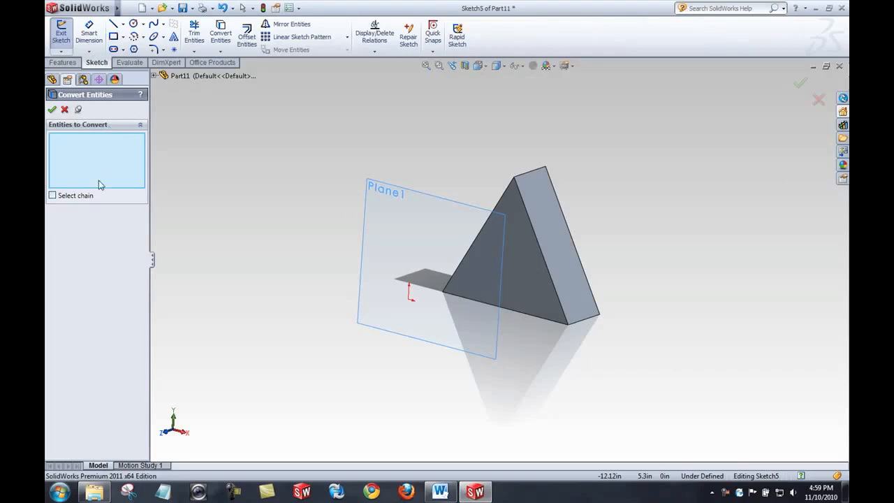
mouse_move(103, 171)
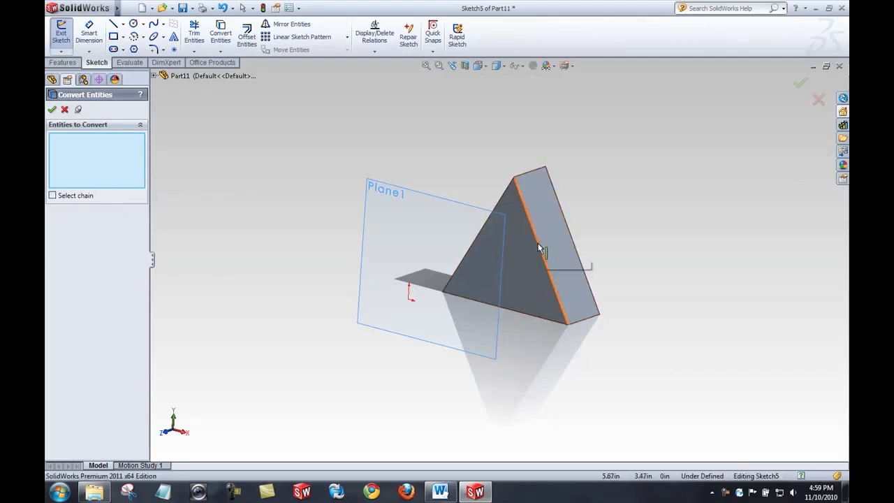
click(544, 251)
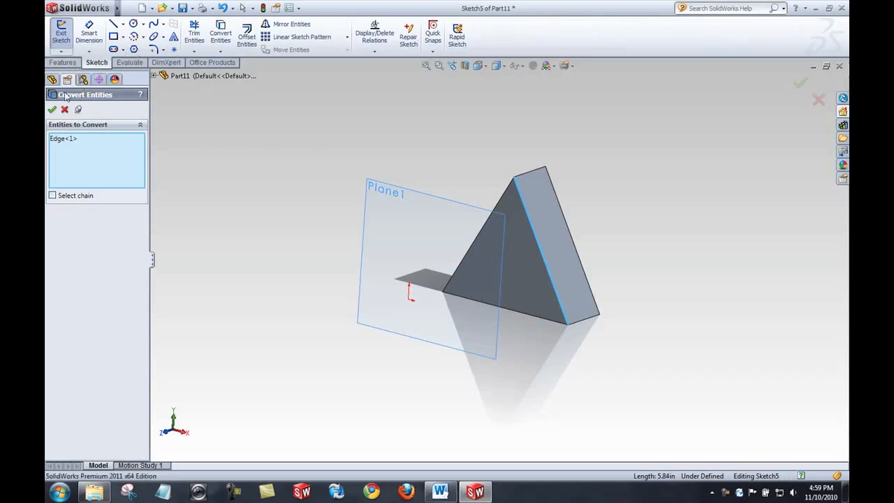
click(53, 109)
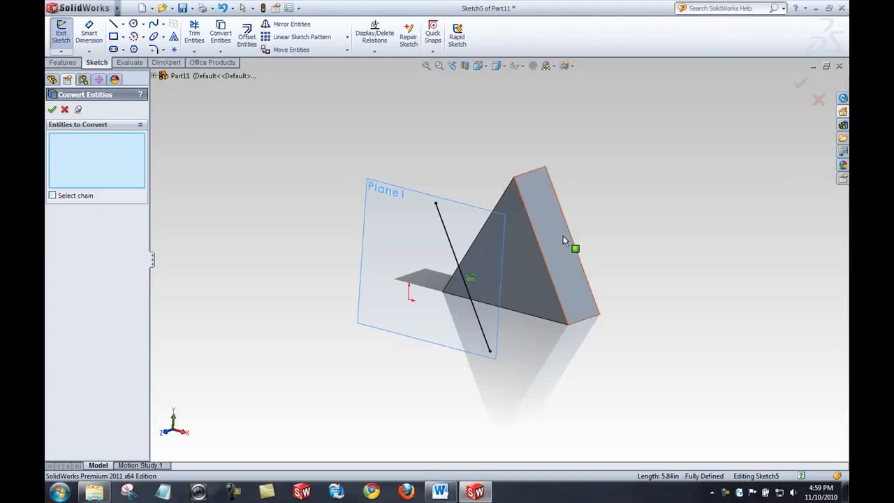
click(463, 271)
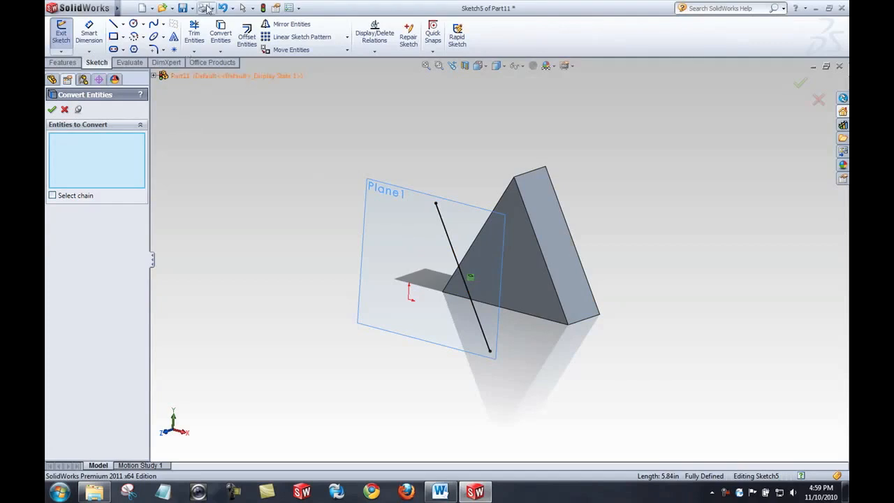
- Undo the projected line and convert the triangle's front face outline onto Plane1 instead
click(52, 109)
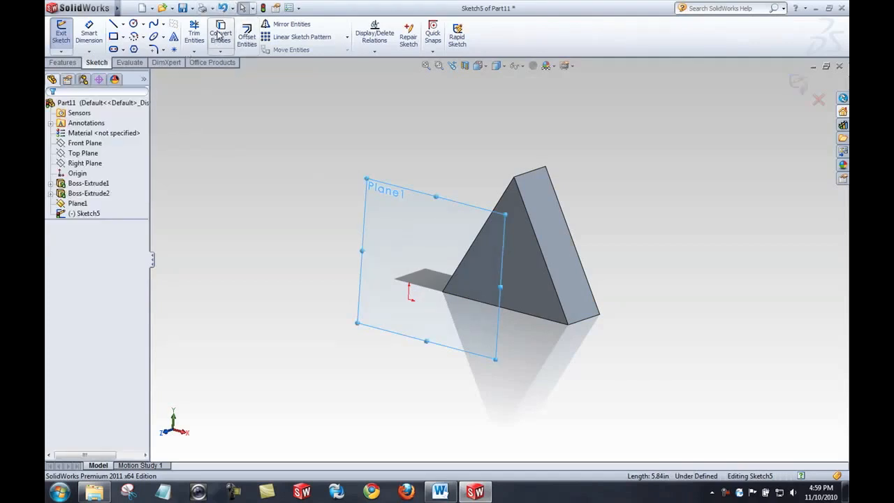
click(220, 33)
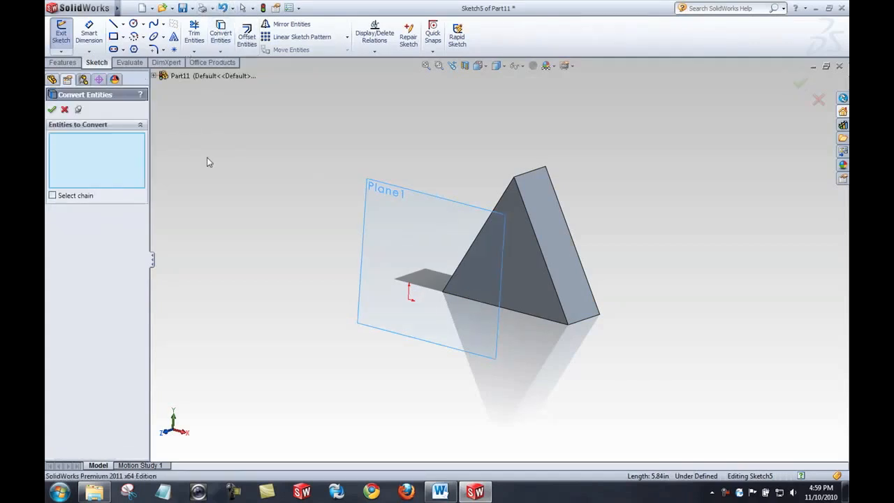
mouse_move(528, 286)
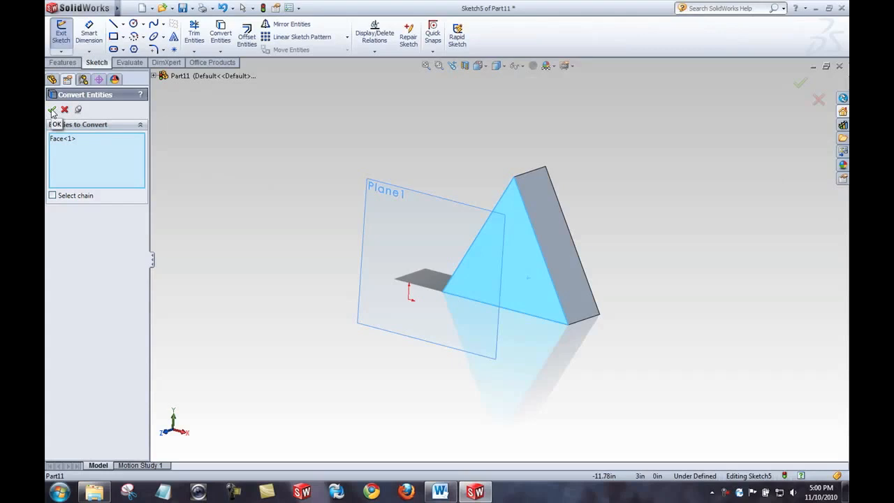
click(53, 109)
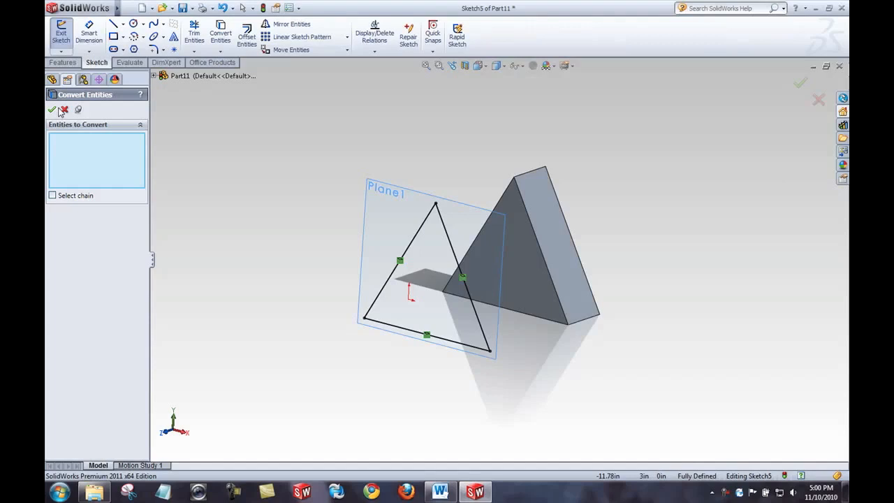
click(52, 110)
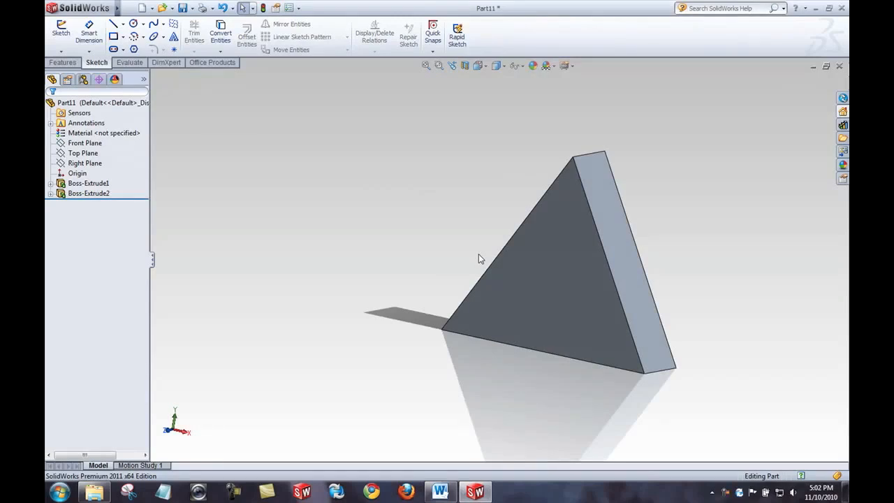
click(61, 28)
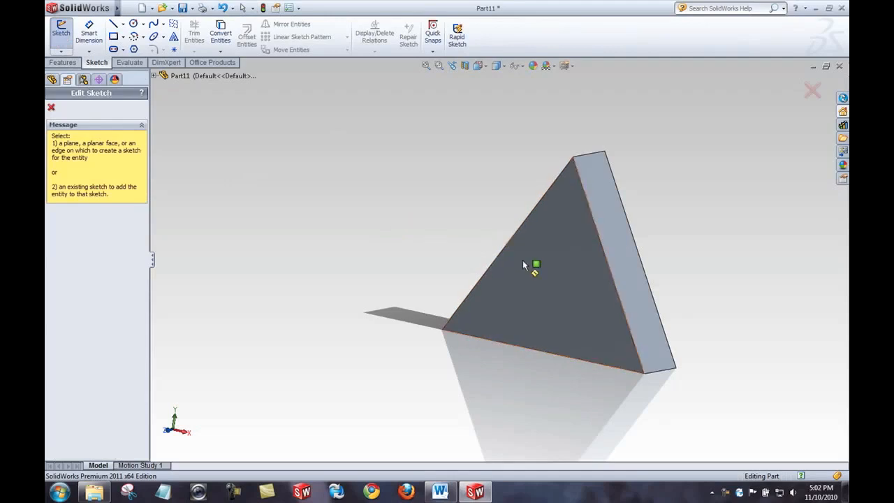
click(534, 264)
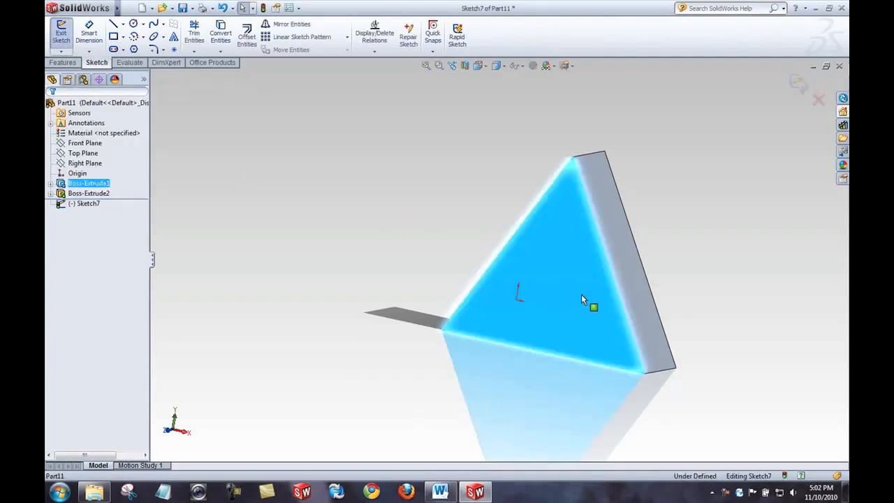
mouse_move(221, 33)
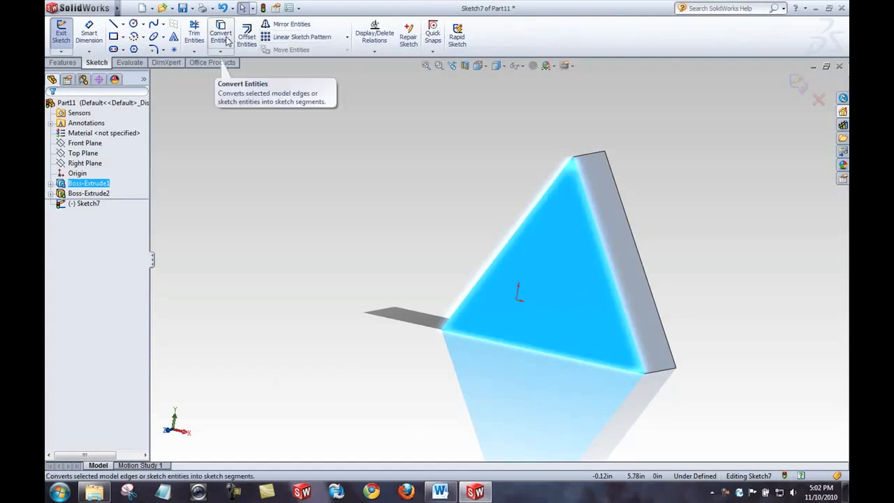
click(221, 33)
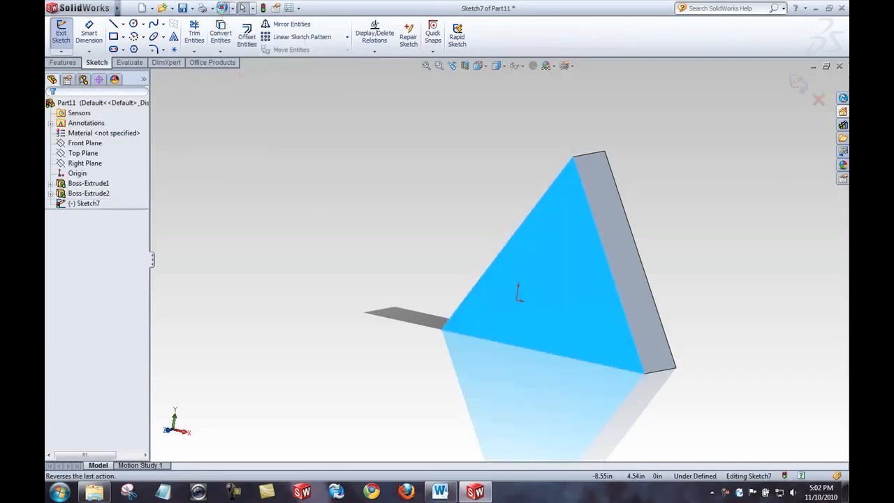
click(62, 34)
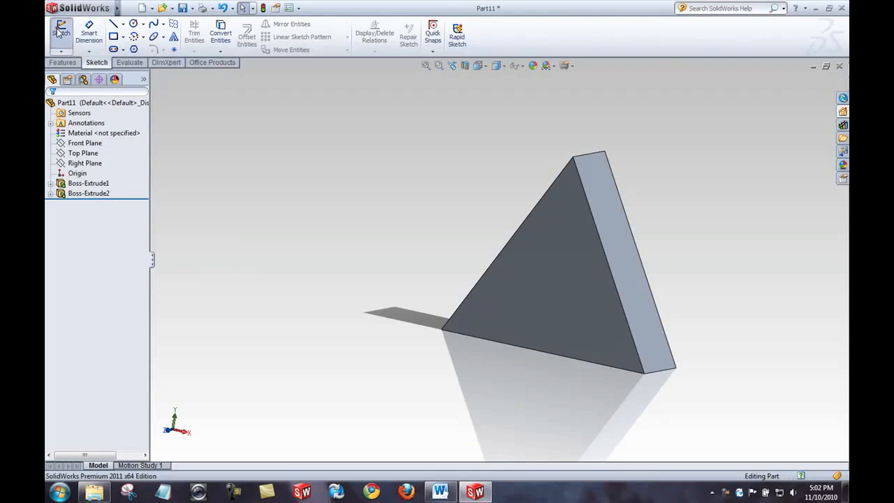
- Start a sketch on the triangular face and pick the boss's circular edge for Convert Entities
click(62, 33)
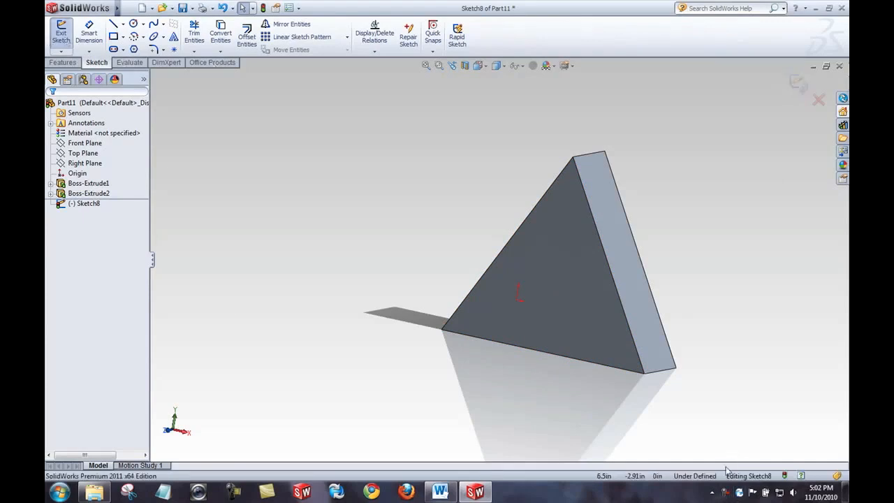
mouse_move(384, 205)
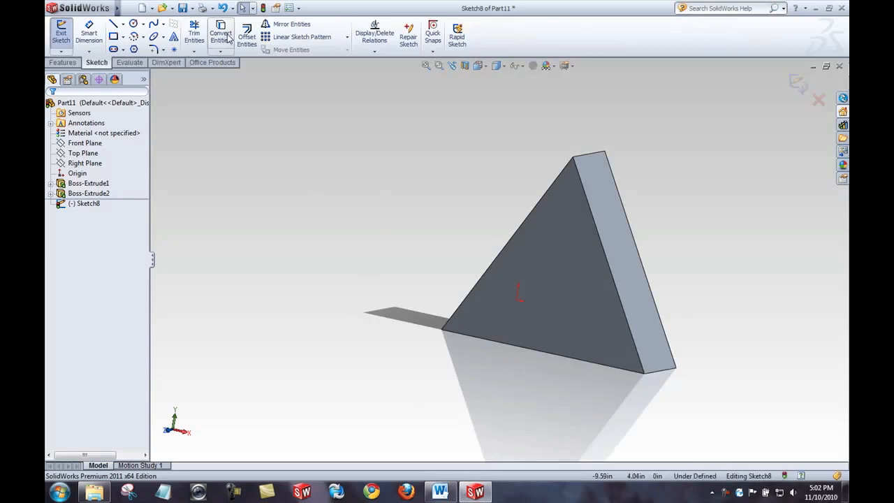
click(221, 35)
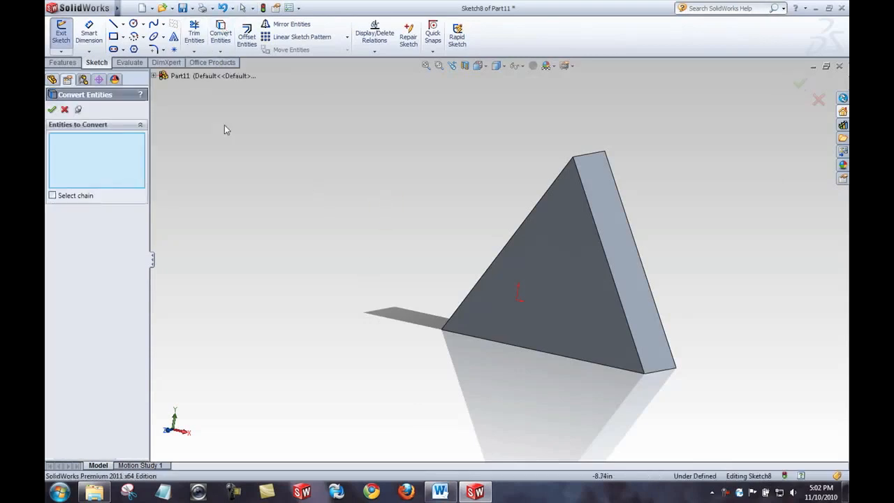
mouse_move(377, 248)
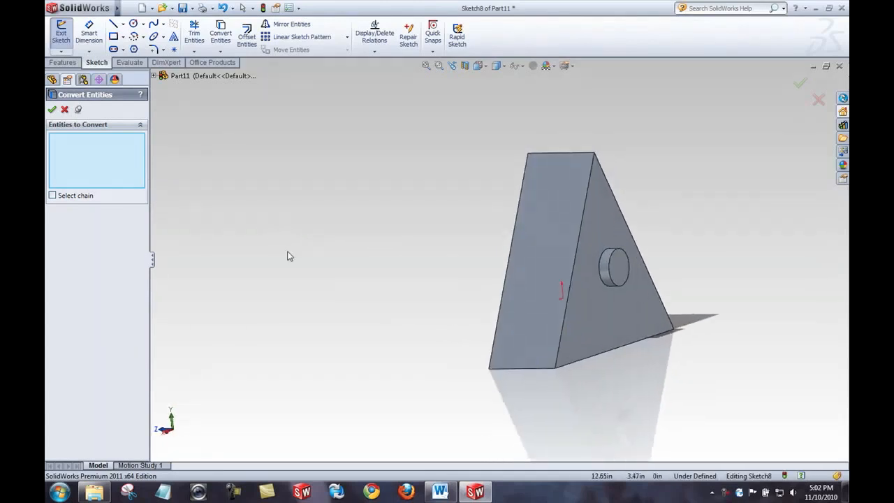
click(614, 269)
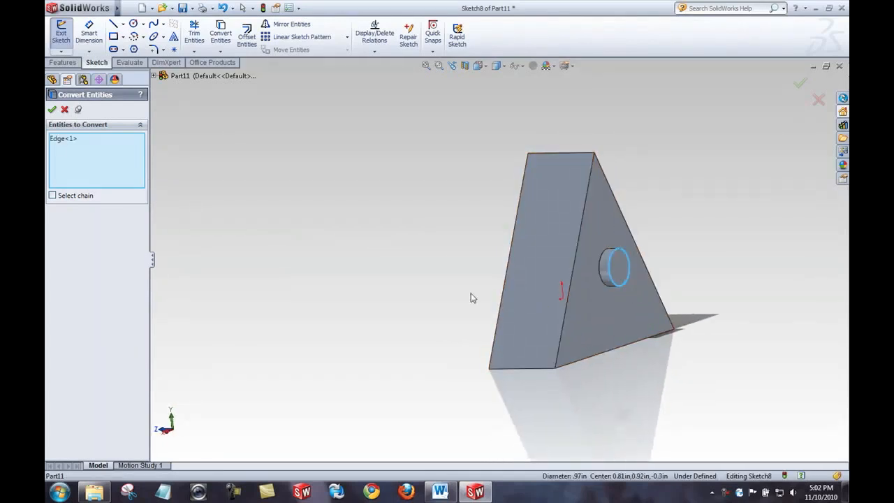